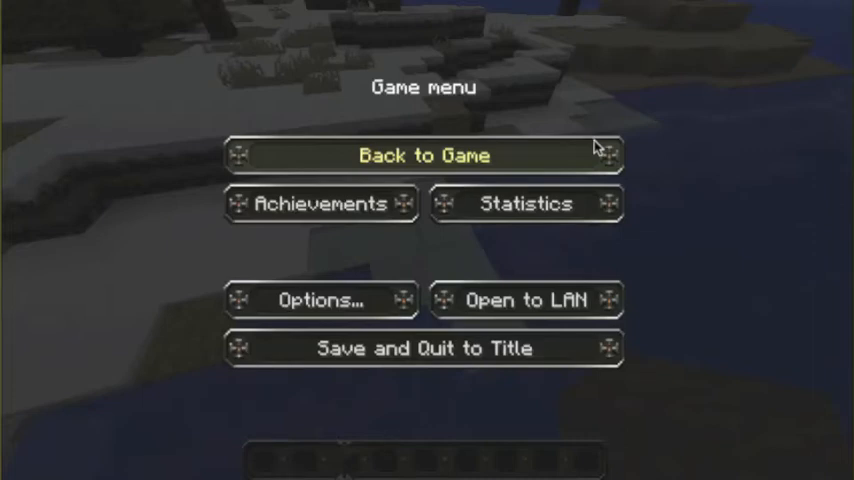
# Leave the game menu via 'Back to Game' and resume play over the snowy shore.
pyautogui.click(424, 156)
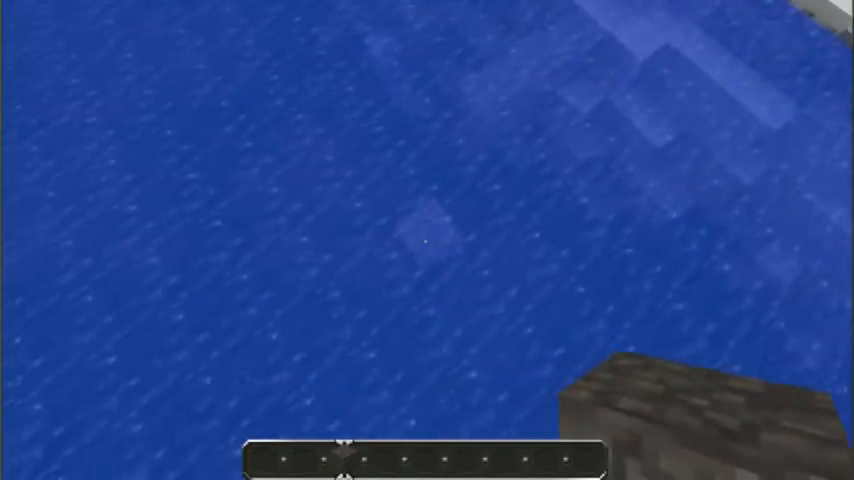
# Search the creative inventory for 'buck' to grab a bucket for the hotbar.
pyautogui.press('e')
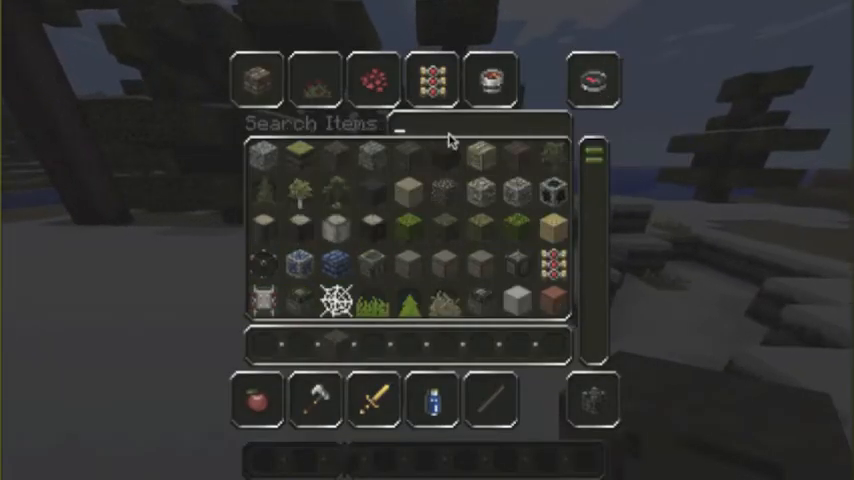
pyautogui.write('buck')
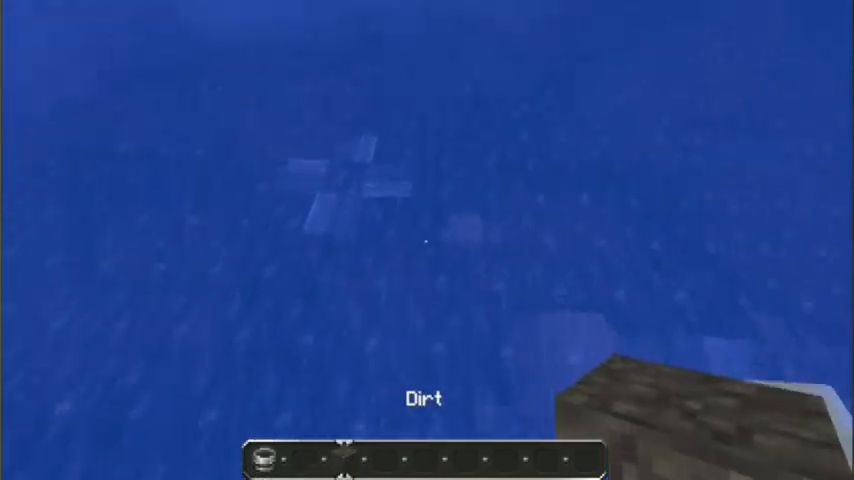
pyautogui.moveTo(428, 240)
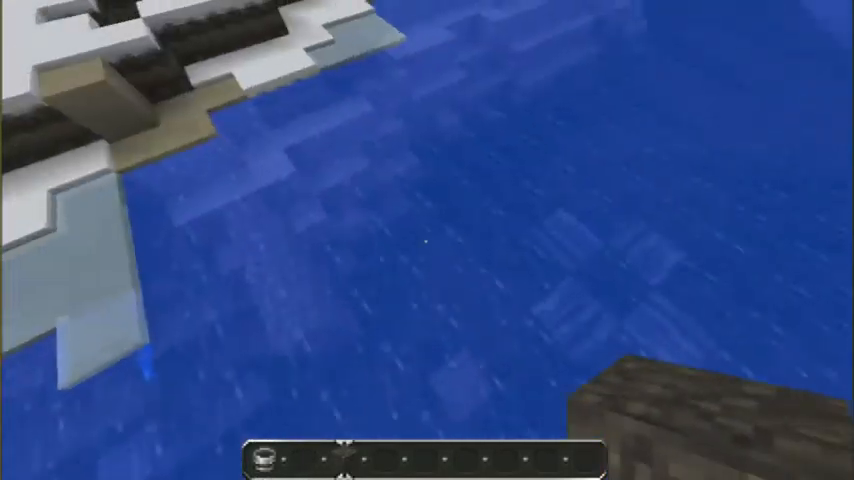